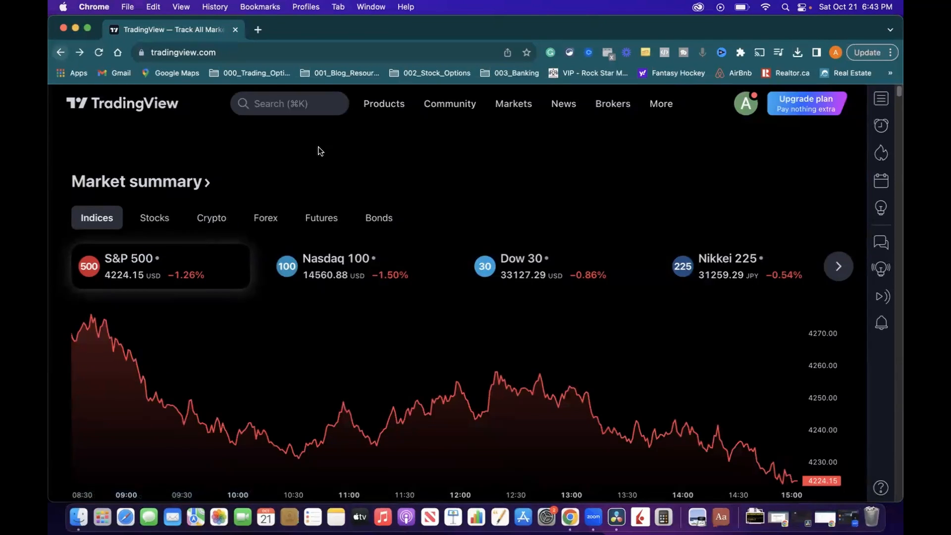
# Reach the Stock Screener from the home page via the Products menu
pyautogui.click(383, 103)
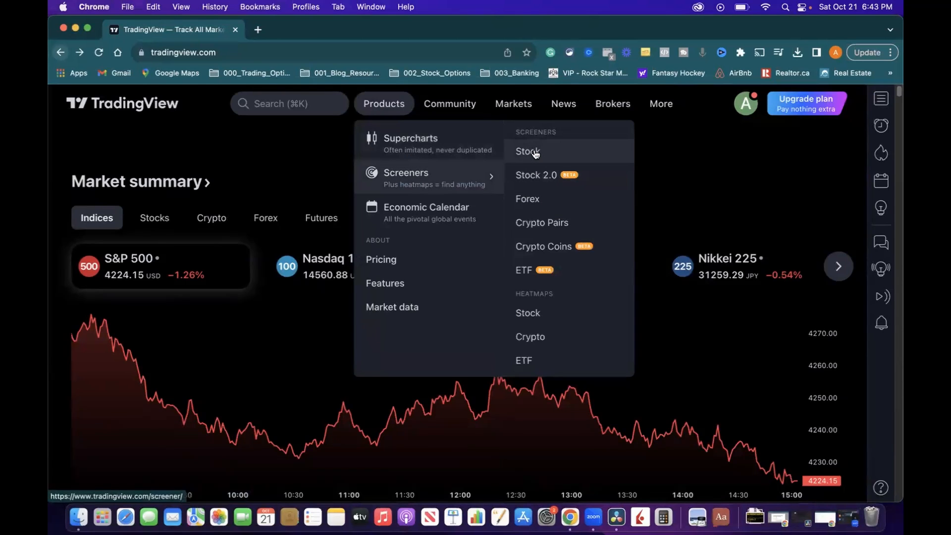
pyautogui.click(527, 150)
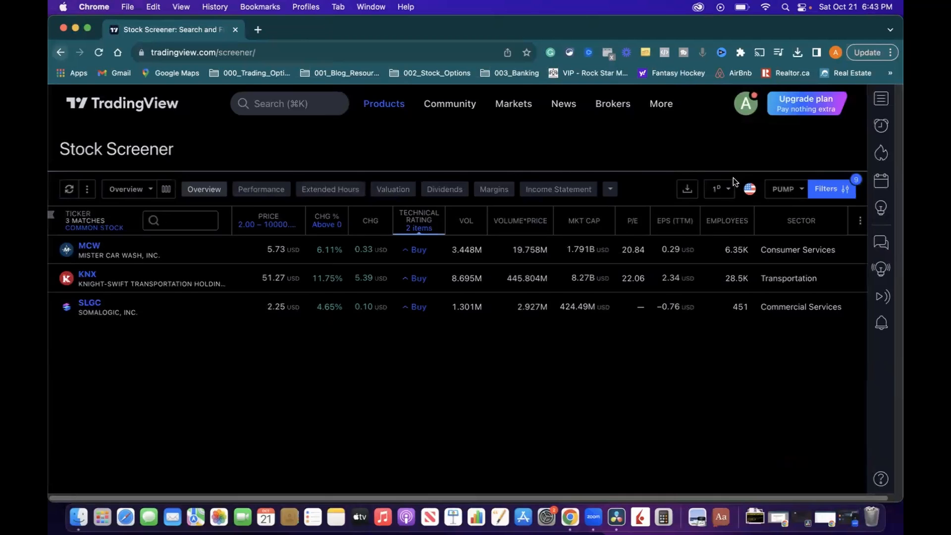
pyautogui.moveTo(768, 188)
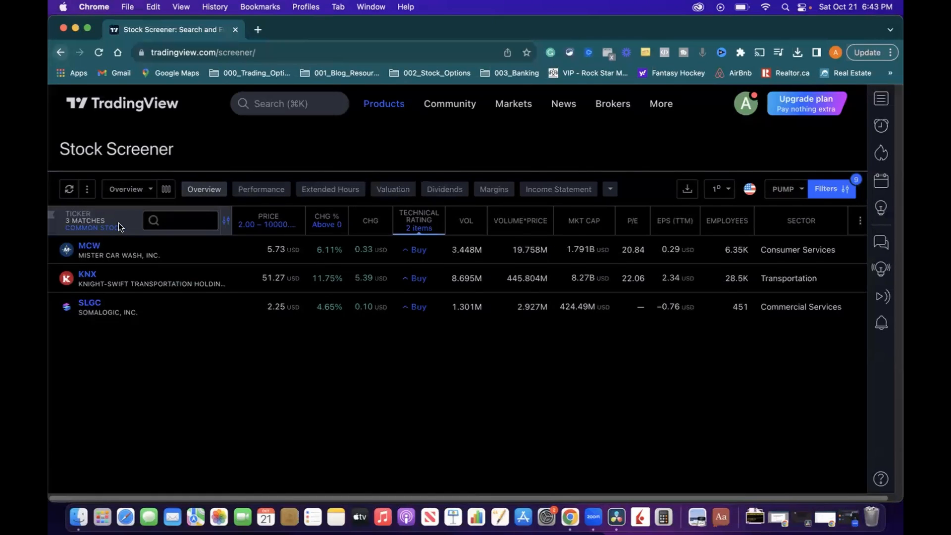
pyautogui.moveTo(675, 168)
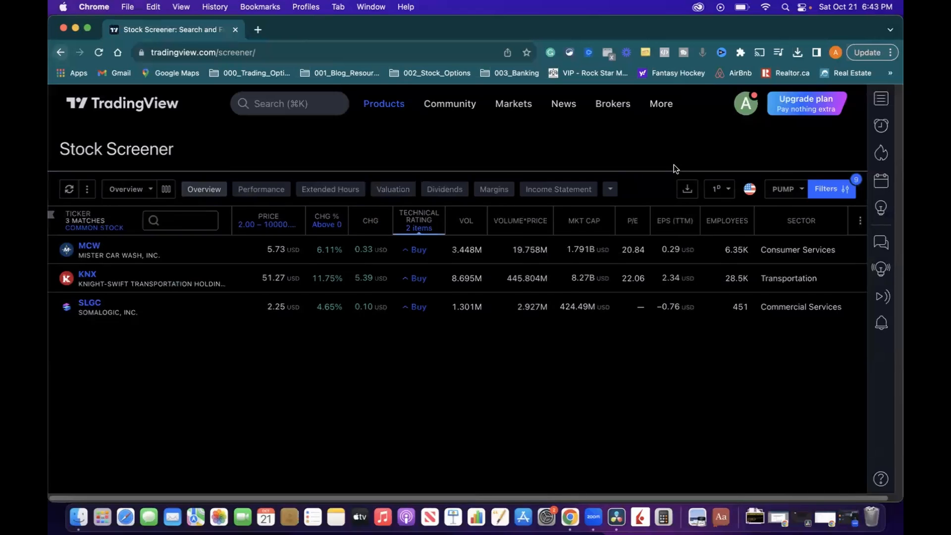
# Reset every screener filter and sort the ~18,045 results alphabetically by ticker
pyautogui.click(826, 188)
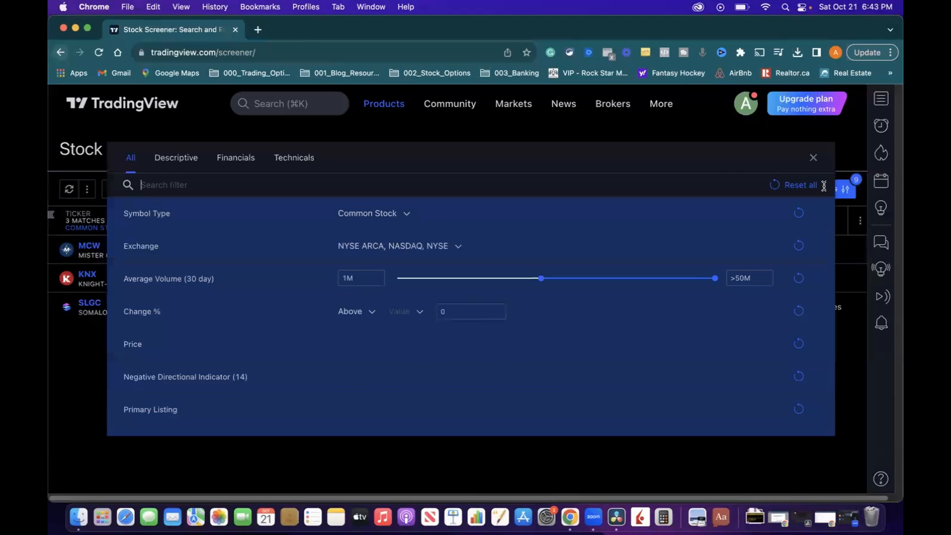
pyautogui.scroll(-3)
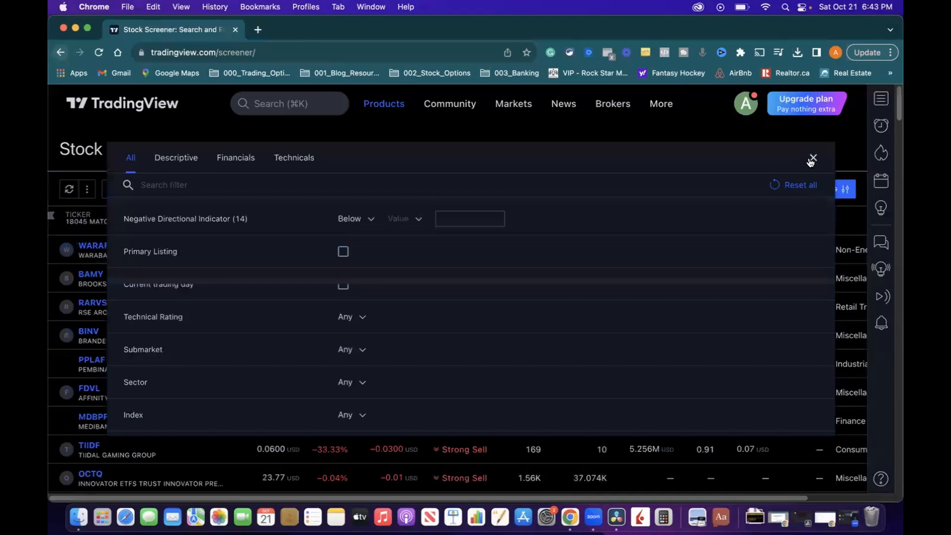
pyautogui.click(811, 159)
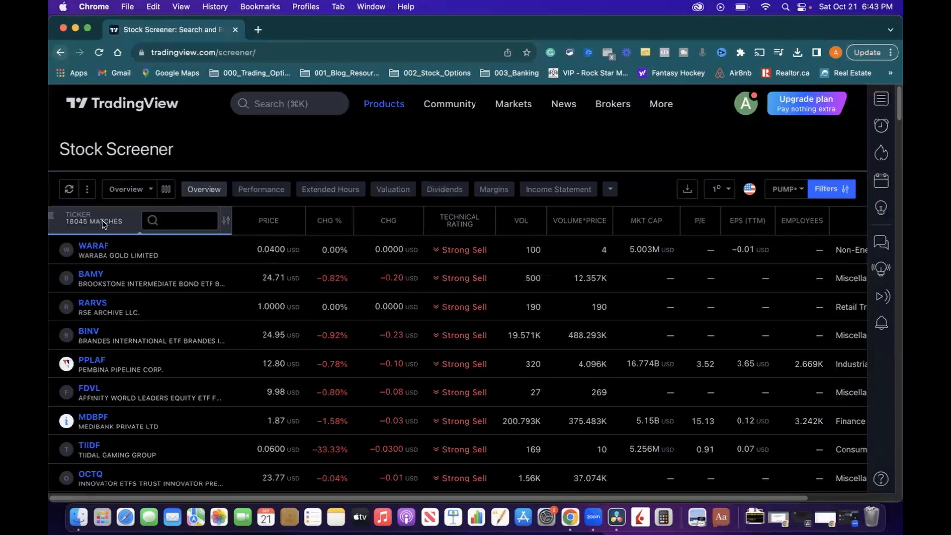
pyautogui.click(78, 217)
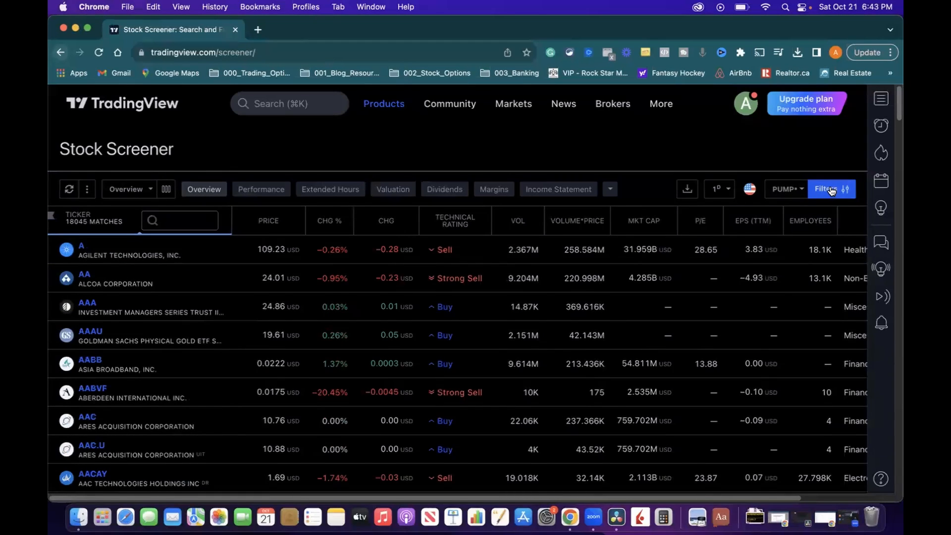
pyautogui.moveTo(825, 188)
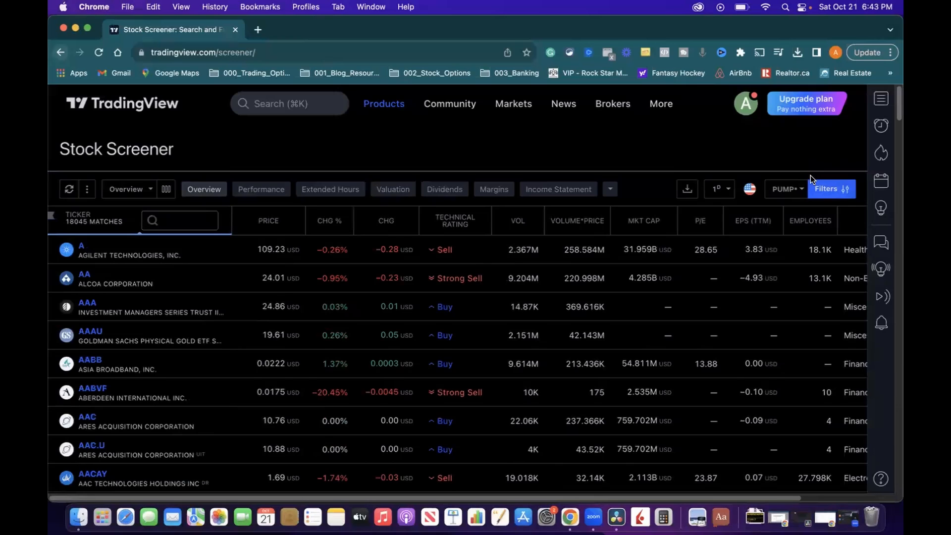
# Limit the screener's Symbol Type filter to Common Stock
pyautogui.click(832, 188)
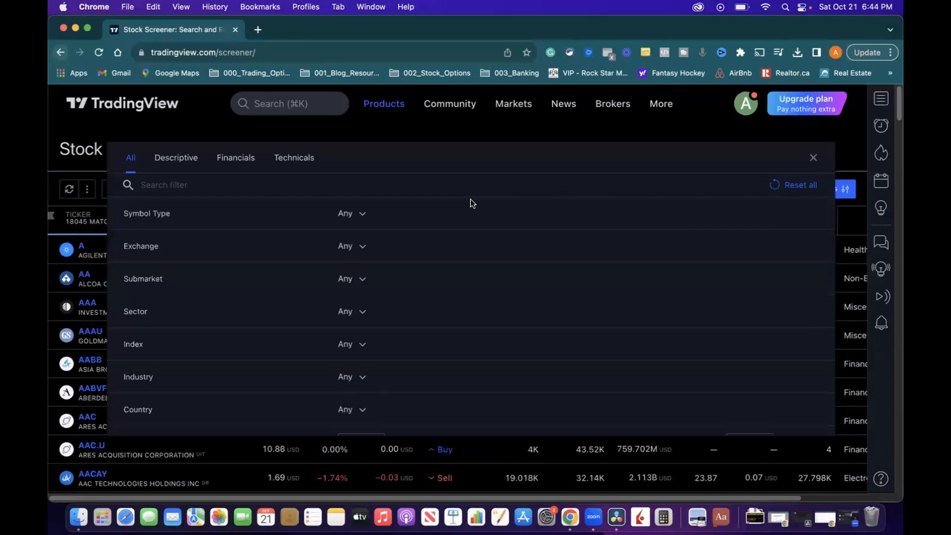
pyautogui.moveTo(244, 242)
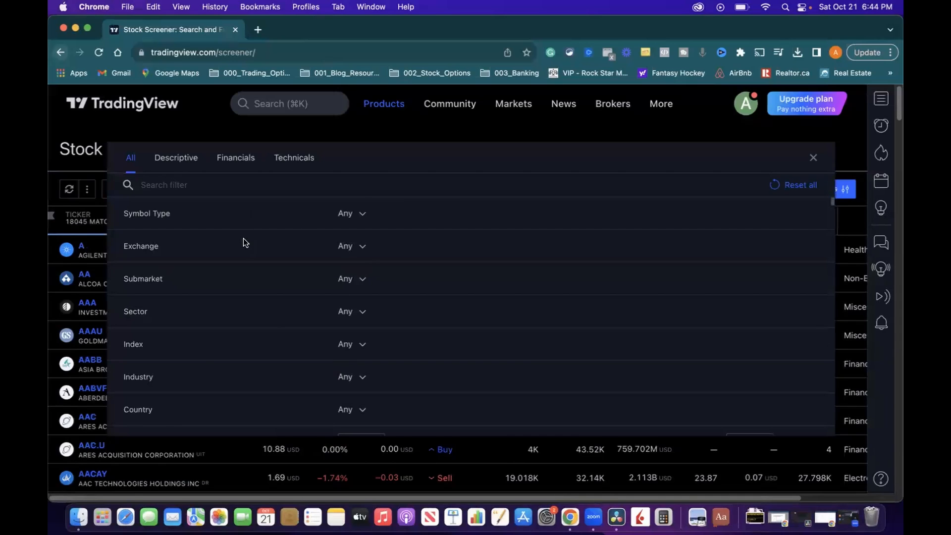
pyautogui.moveTo(348, 216)
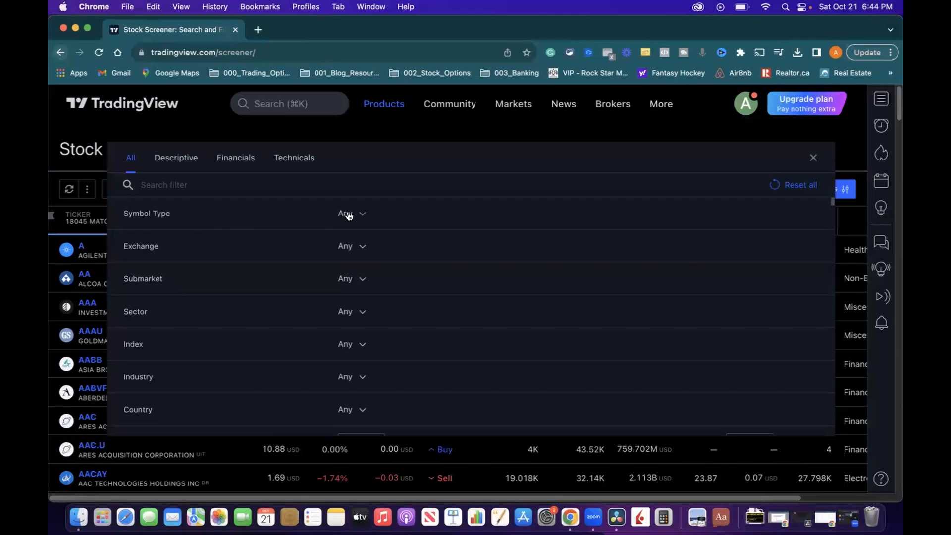
pyautogui.click(351, 214)
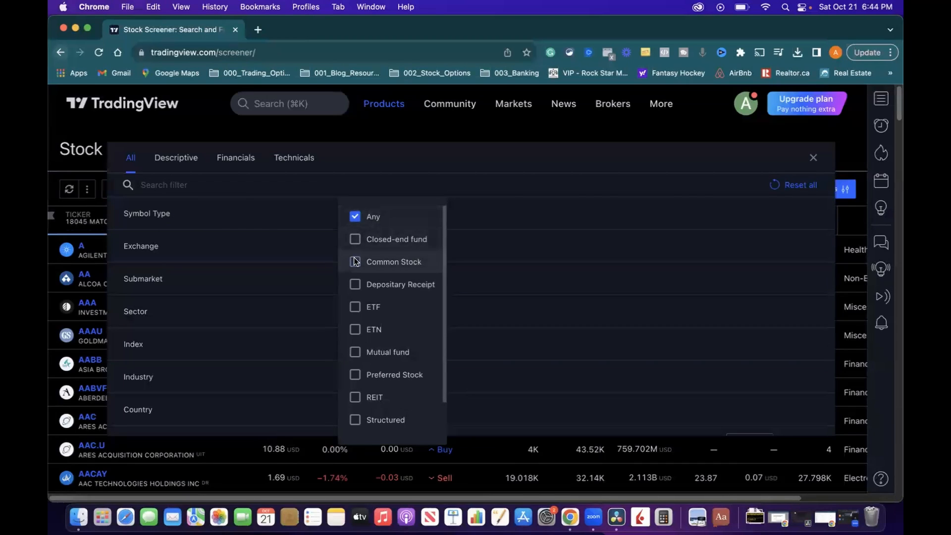
pyautogui.click(355, 262)
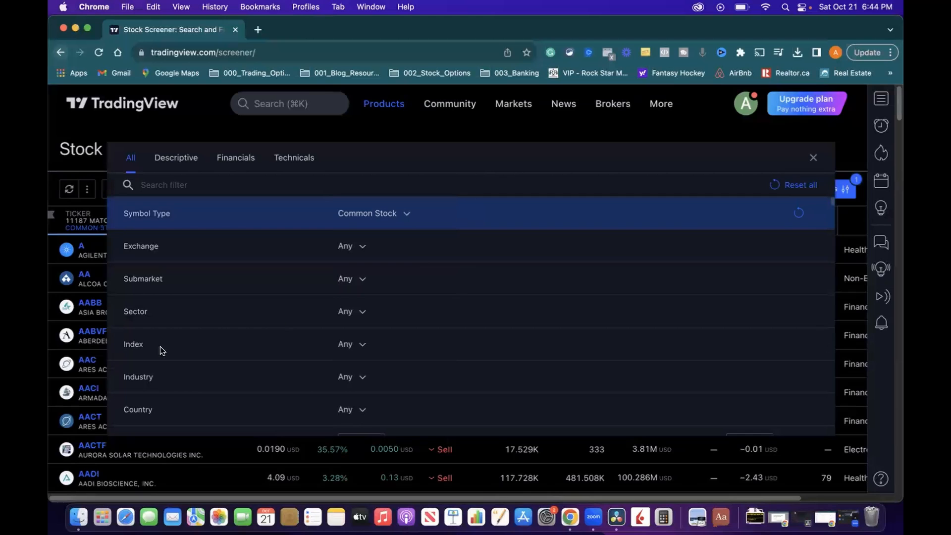
# Restrict the Index filter to S&P 500 members, leaving 473 matches
pyautogui.click(351, 344)
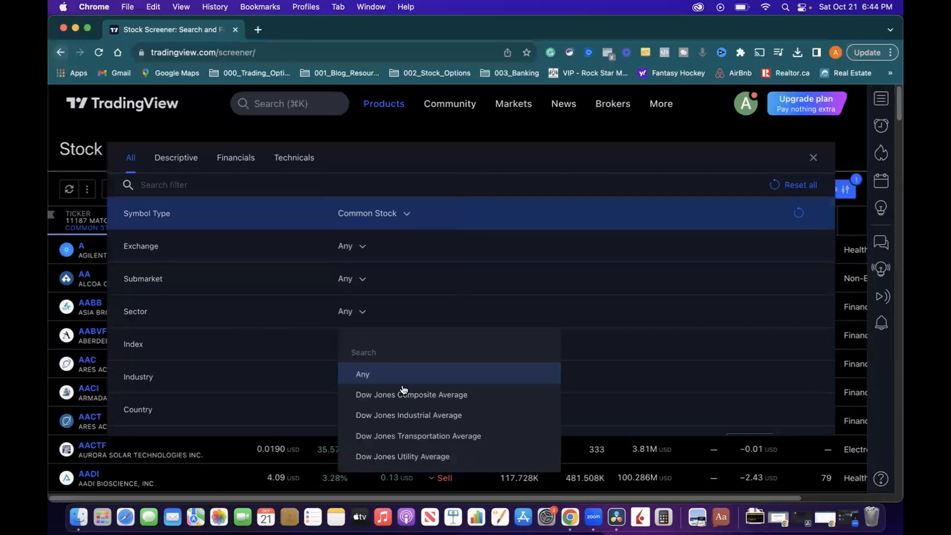
pyautogui.scroll(-3)
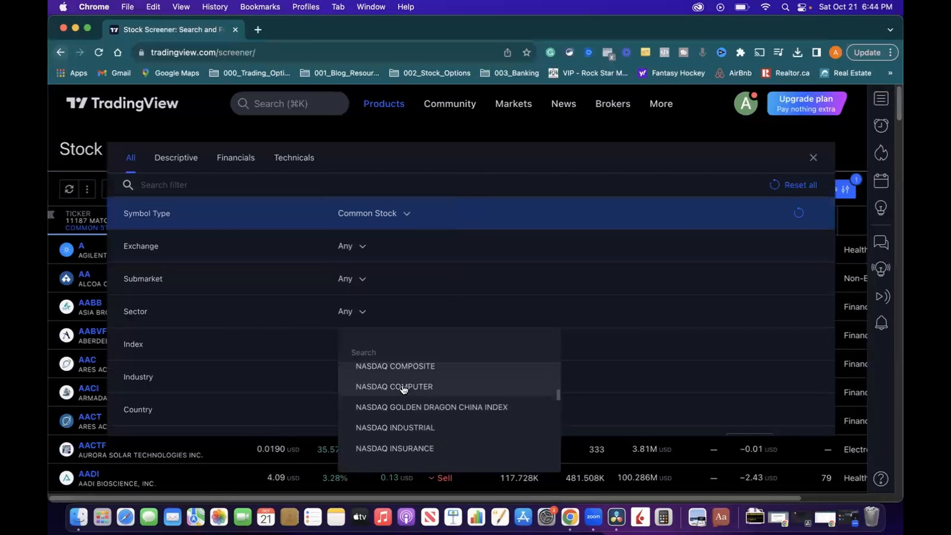
pyautogui.scroll(-3)
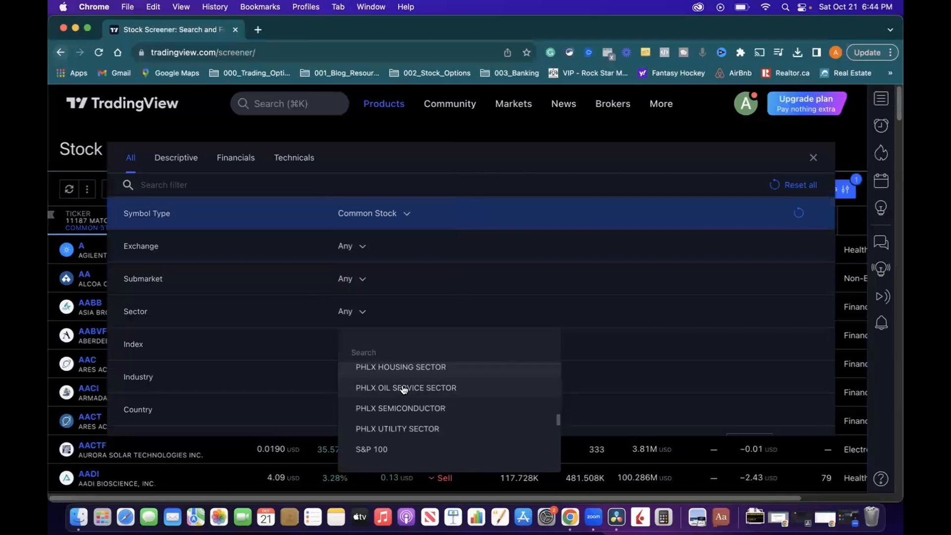
pyautogui.click(371, 449)
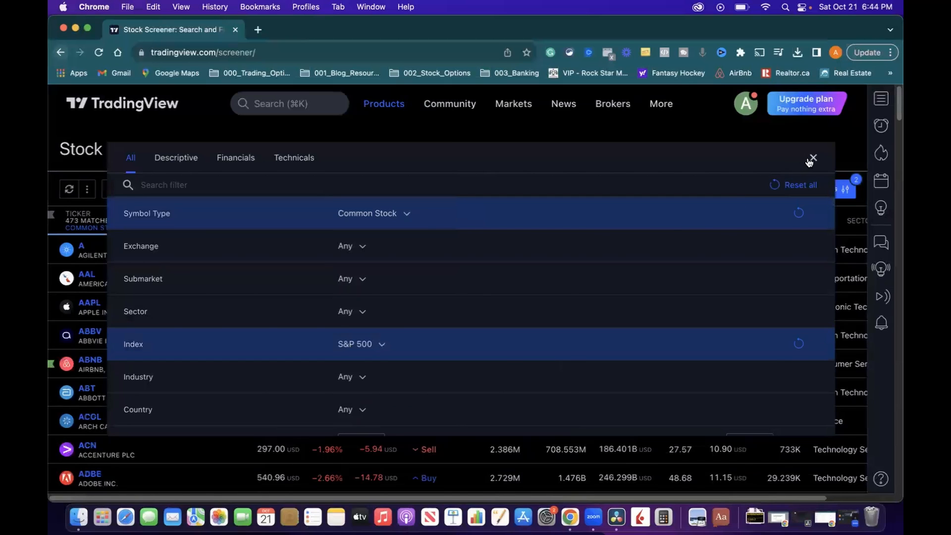
pyautogui.click(811, 157)
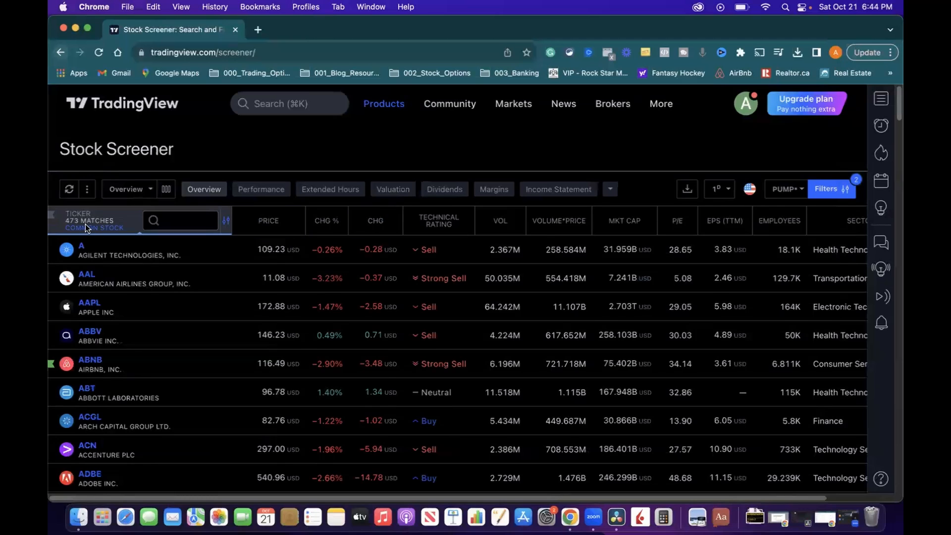
pyautogui.moveTo(96, 235)
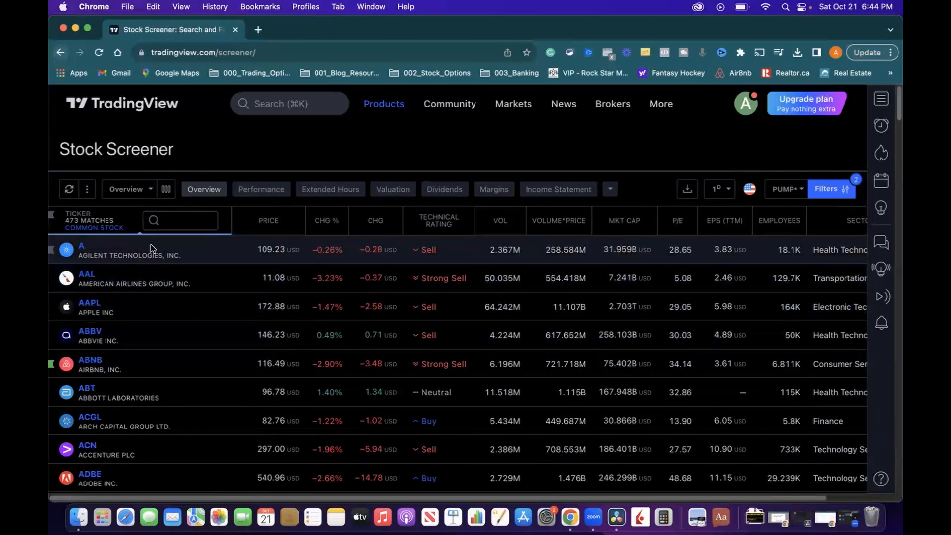
pyautogui.moveTo(139, 249)
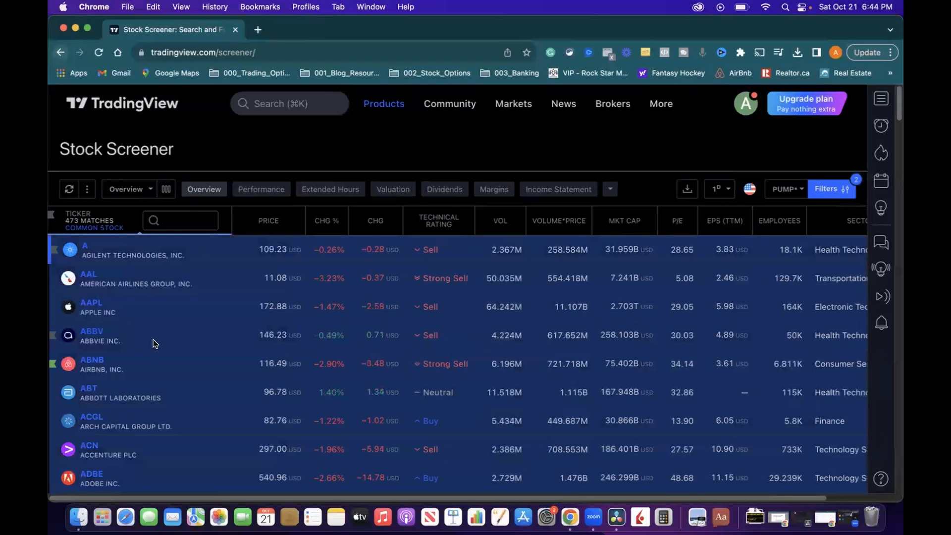
# Scroll down the 473 selected matches to confirm every row is checked
pyautogui.scroll(-3)
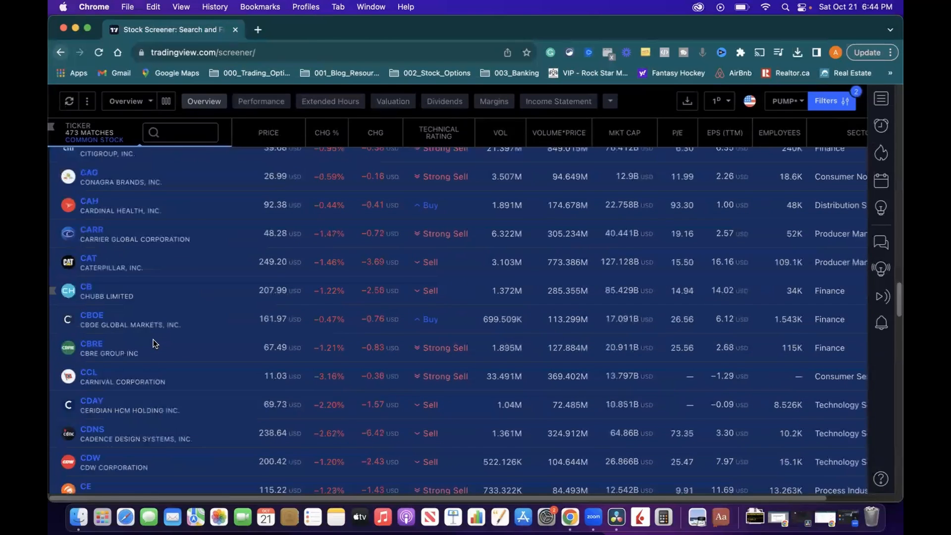
pyautogui.scroll(-3)
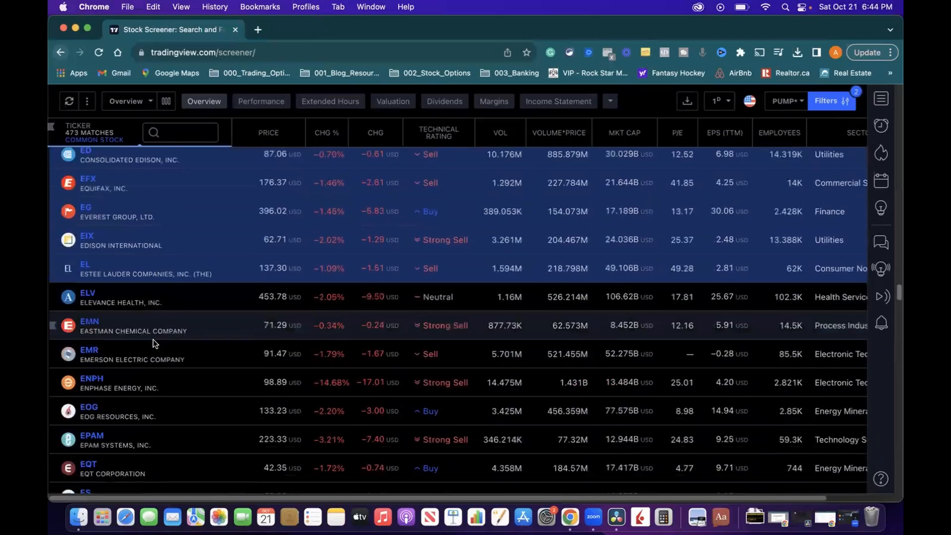
pyautogui.scroll(-3)
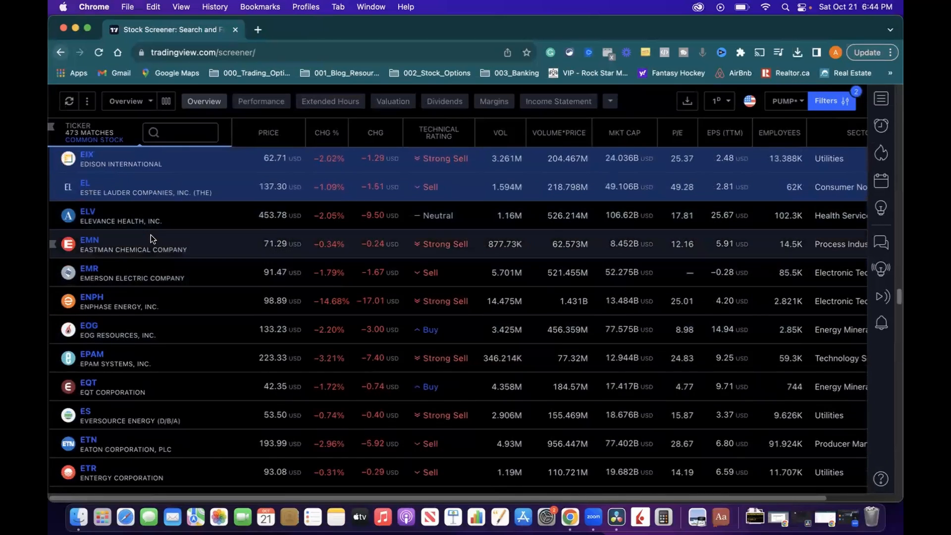
pyautogui.scroll(-3)
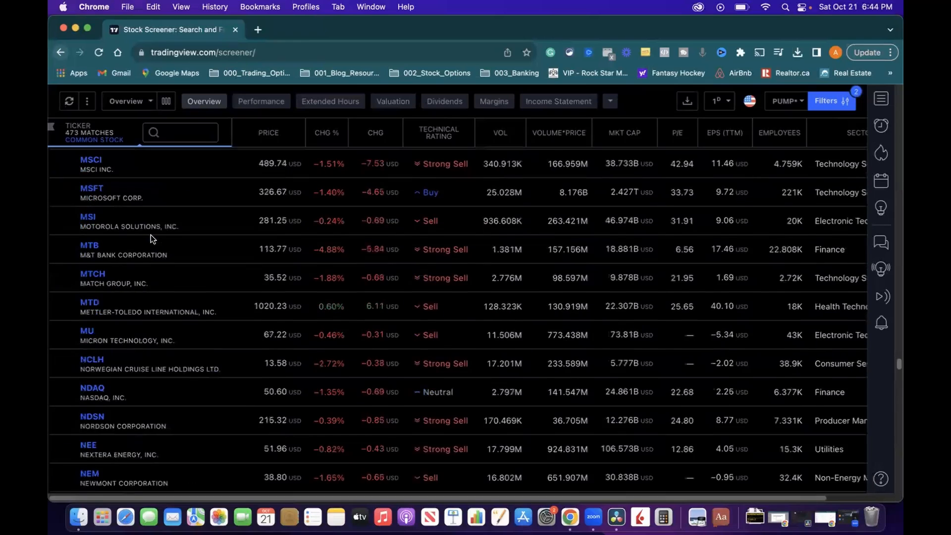
pyautogui.scroll(-3)
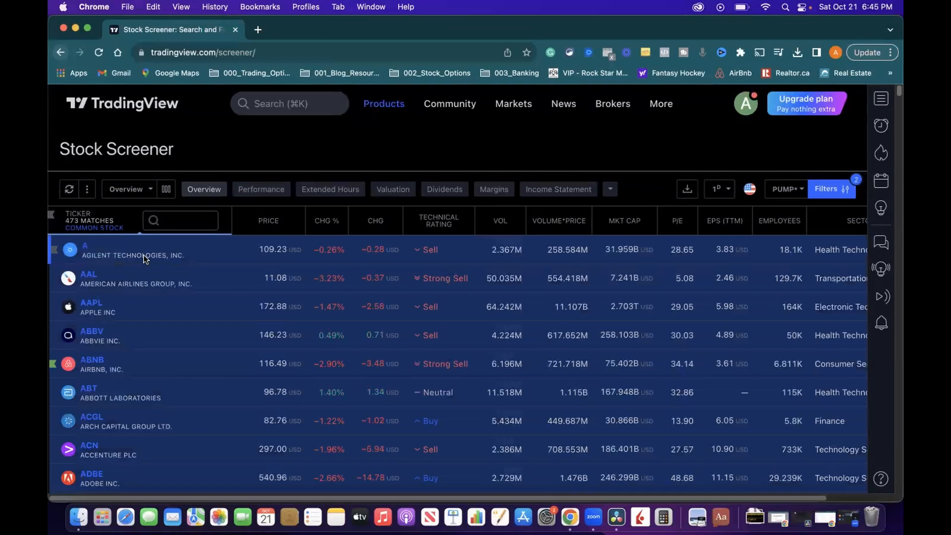
# Create and save a new empty watchlist named S&P500 from the watchlist sidebar
pyautogui.click(880, 98)
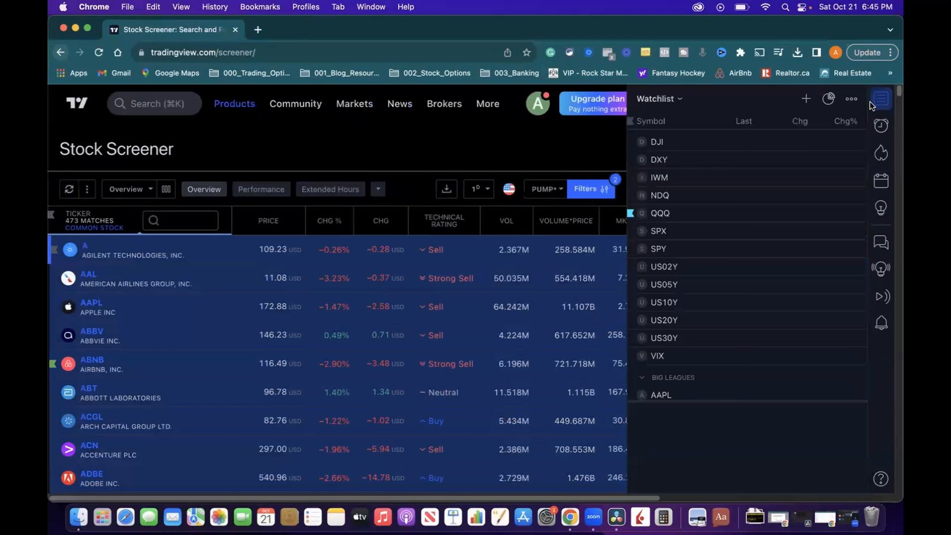
pyautogui.click(659, 98)
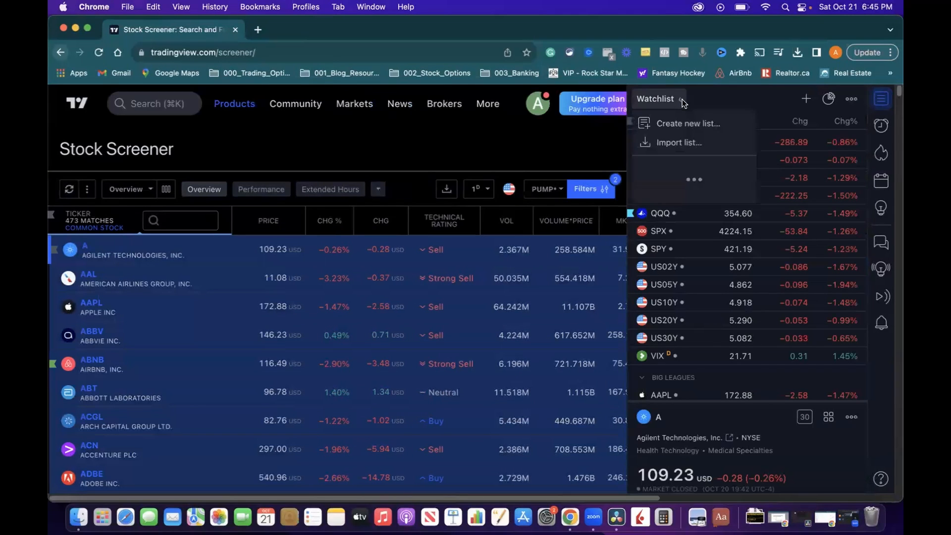
pyautogui.click(688, 123)
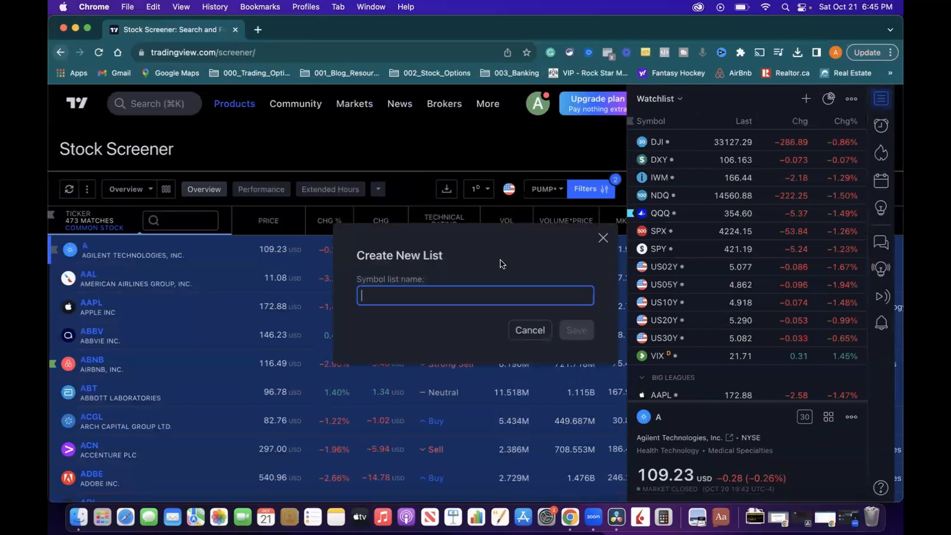
pyautogui.write('S&P')
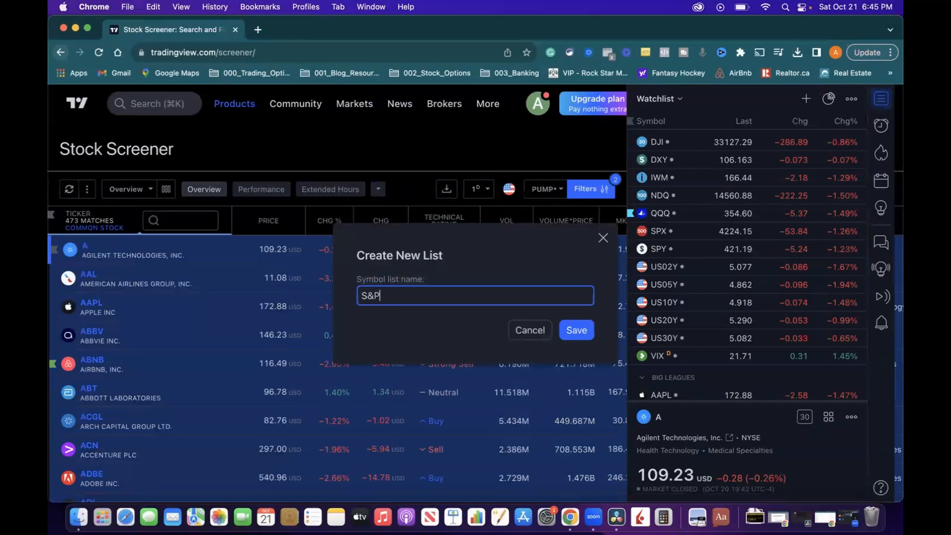
pyautogui.write('500')
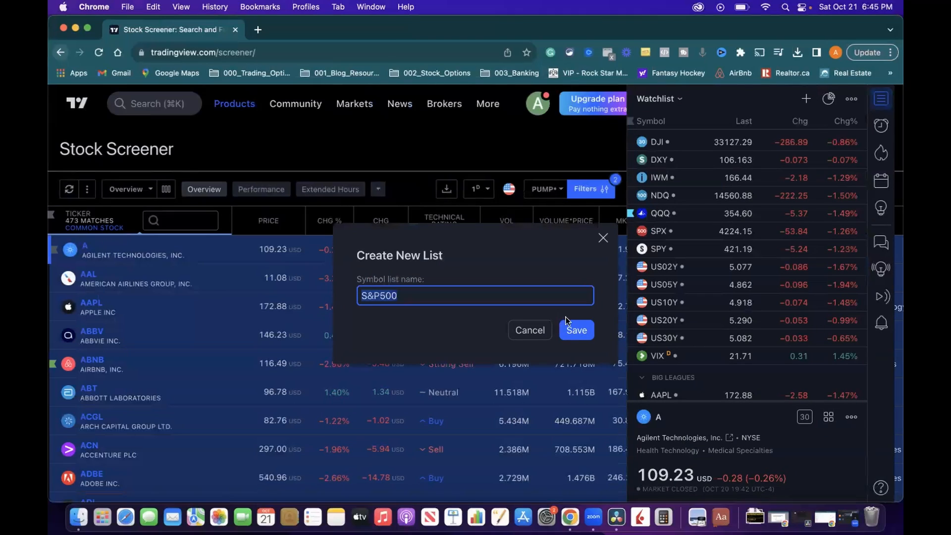
pyautogui.click(575, 330)
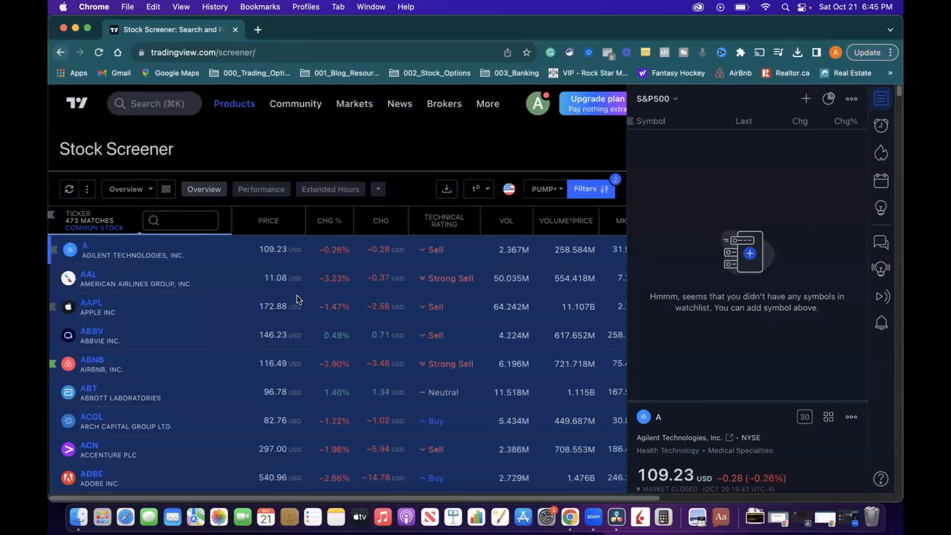
pyautogui.moveTo(149, 256)
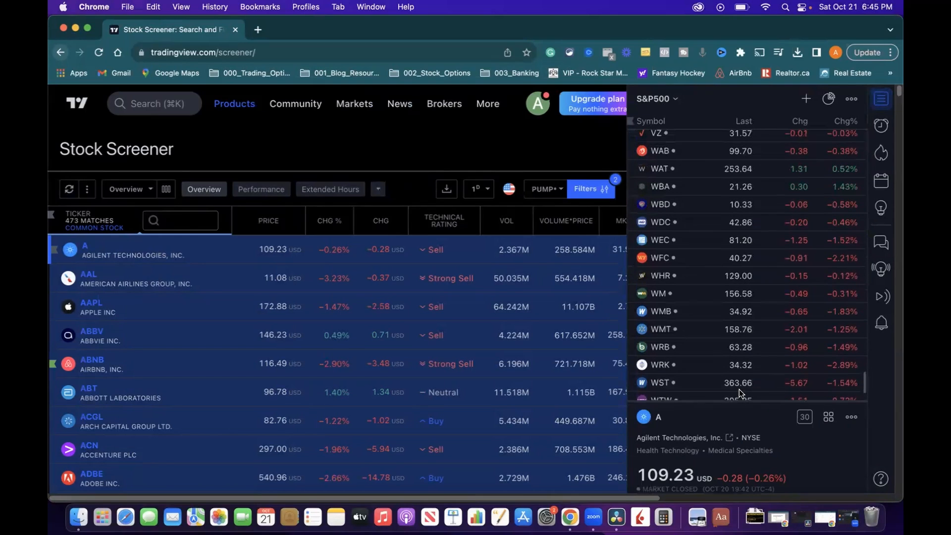
# Browse the filled S&P500 watchlist, checking AAPL and AAL symbol details
pyautogui.scroll(-3)
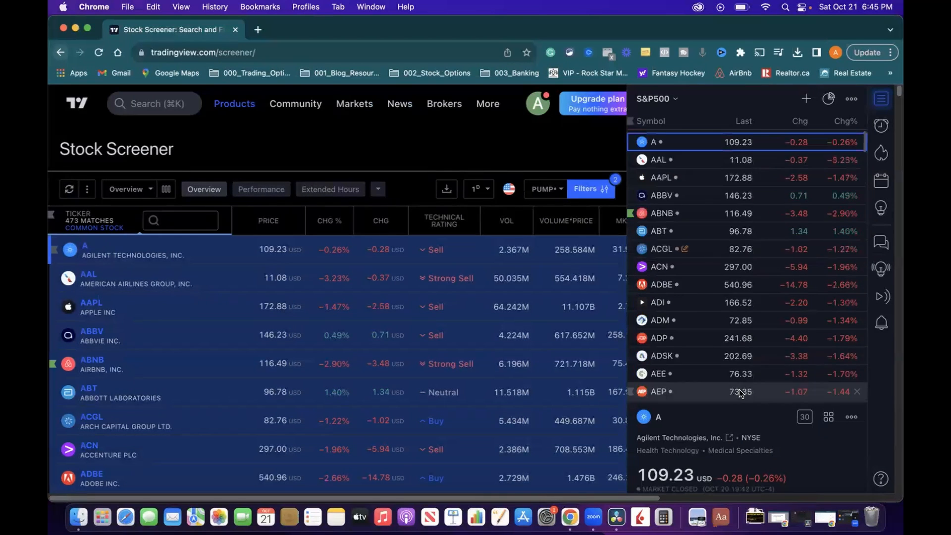
pyautogui.click(658, 177)
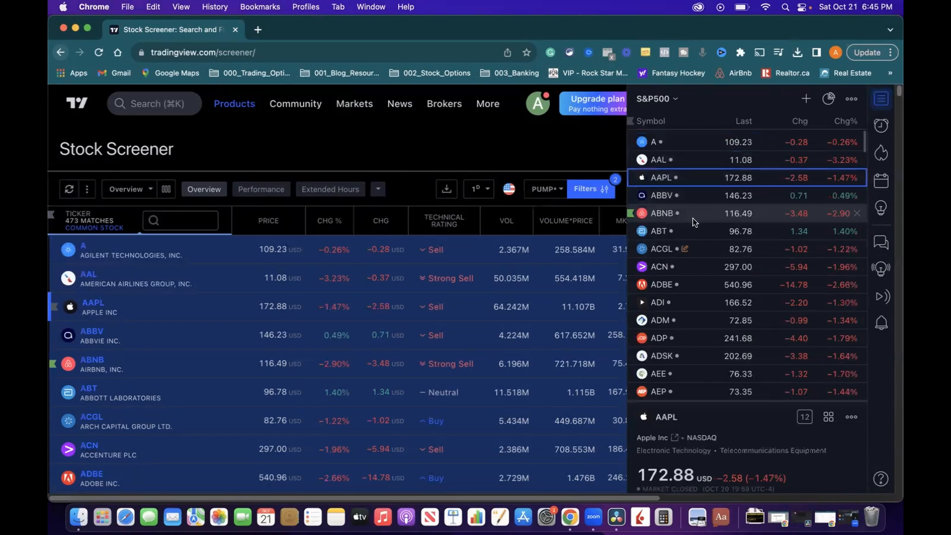
pyautogui.scroll(-3)
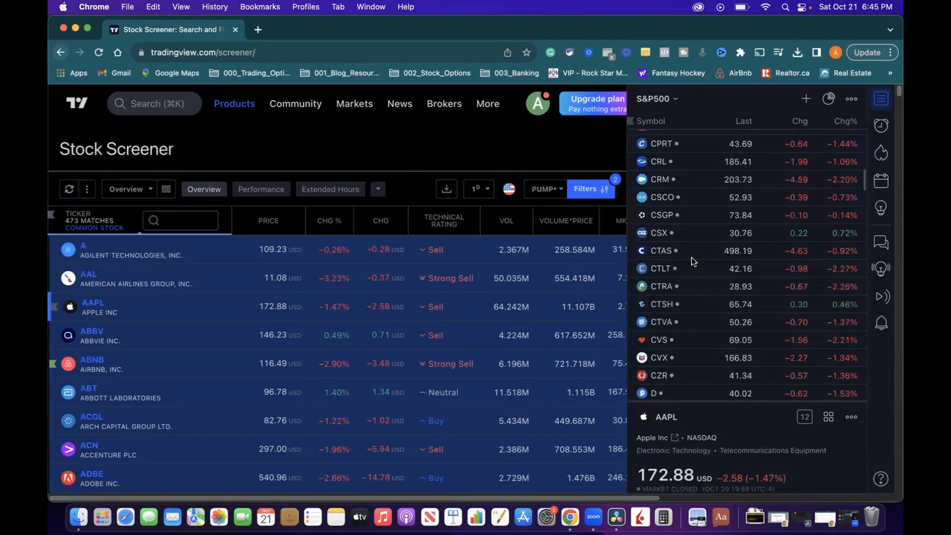
pyautogui.scroll(-3)
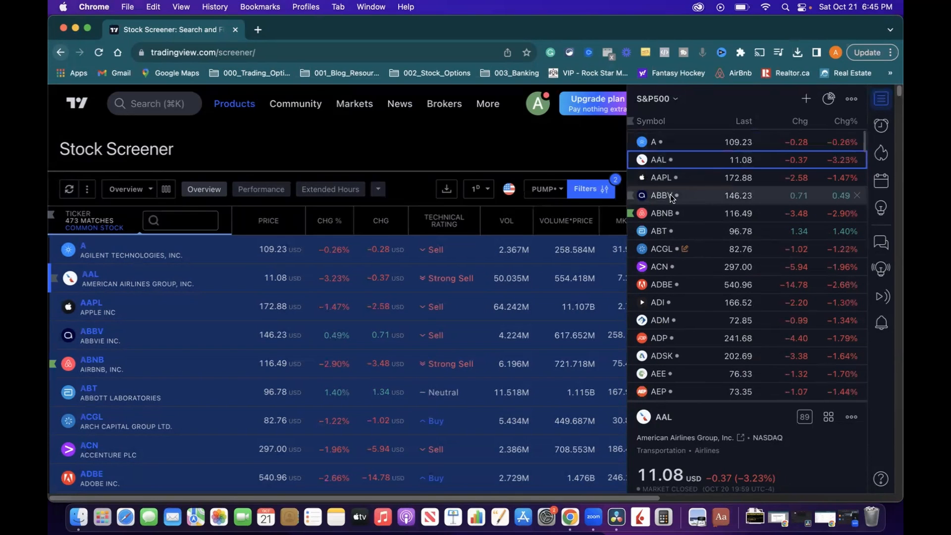
pyautogui.click(657, 98)
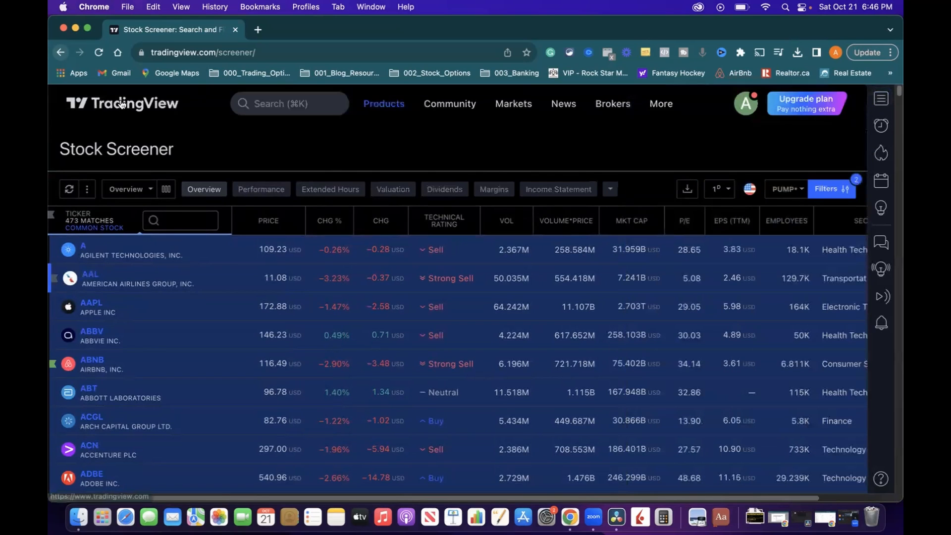
pyautogui.moveTo(525, 140)
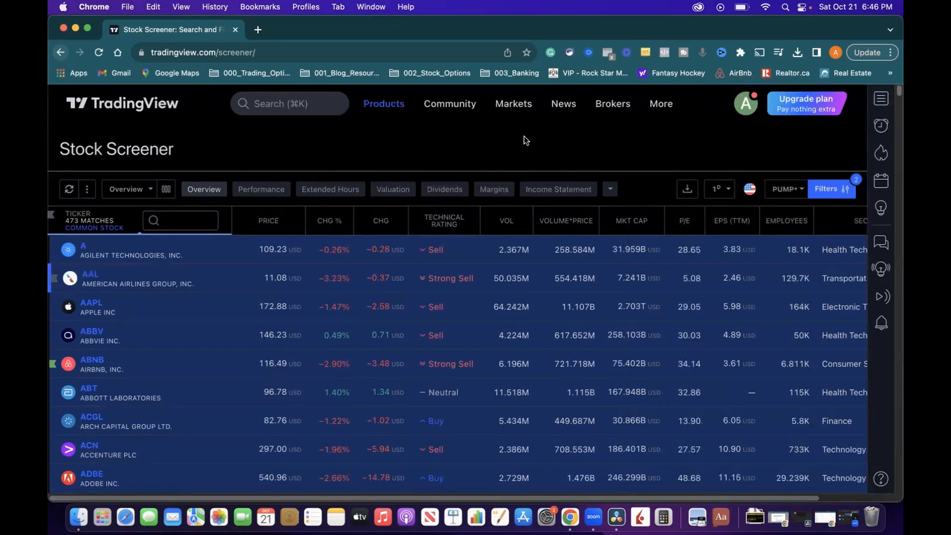
# Scroll the full screener table of 473 S&P 500 stocks after closing the watchlist
pyautogui.scroll(-3)
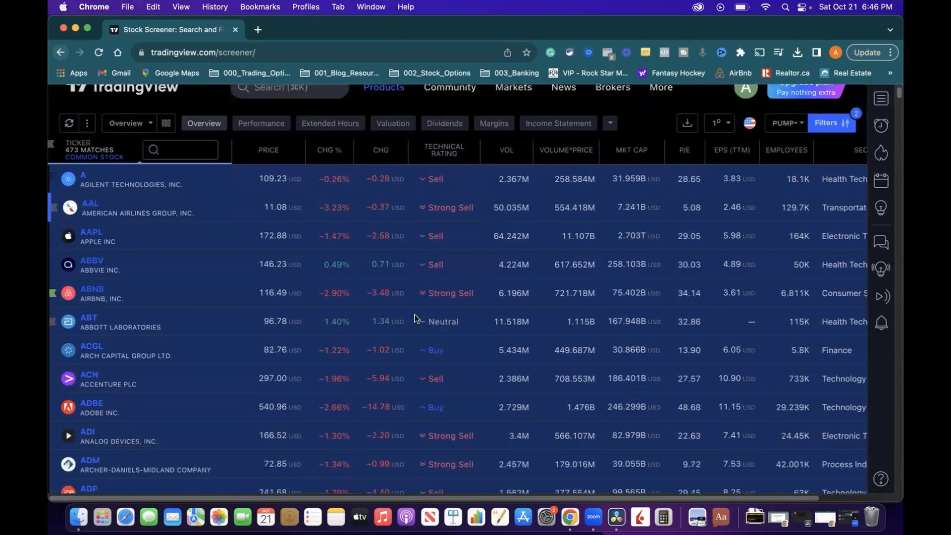